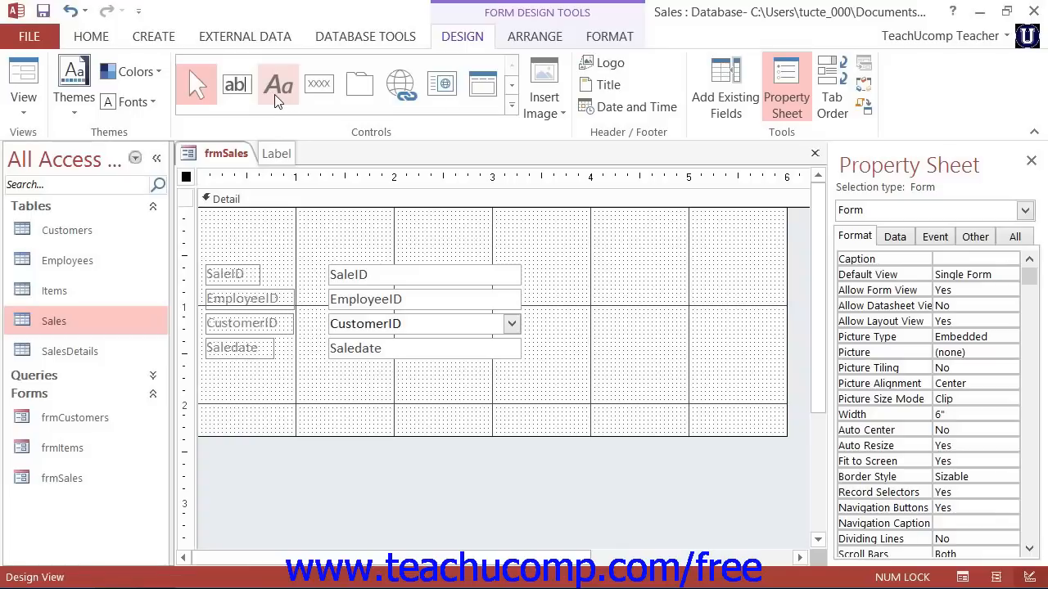
Select the Label (Aa) control from the Controls group on the Design tab
left_click(278, 84)
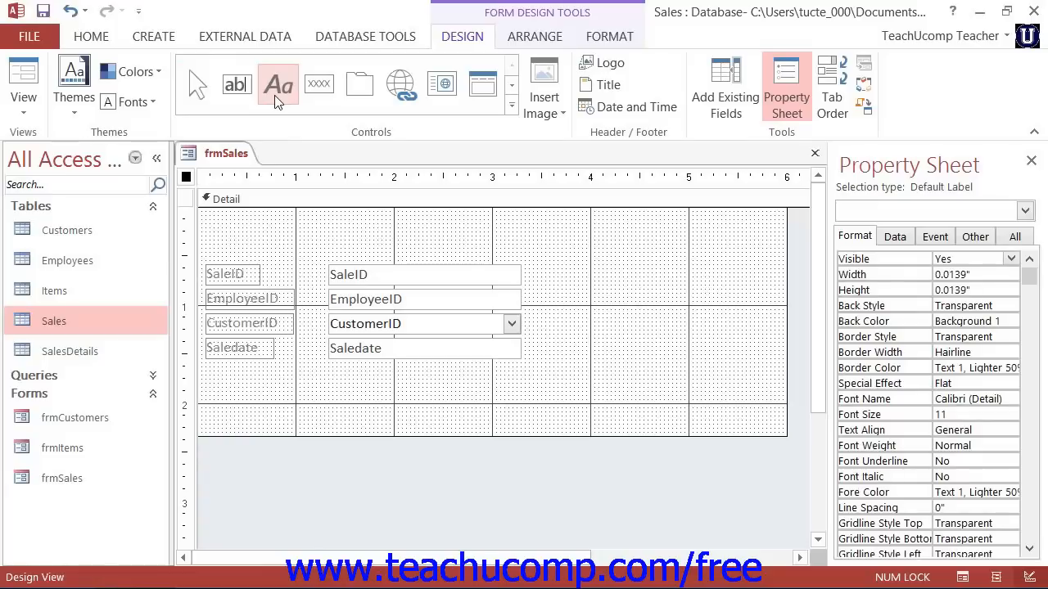
Draw a label box at the top of the Detail section and type 'Sales Form'
left_click(278, 85)
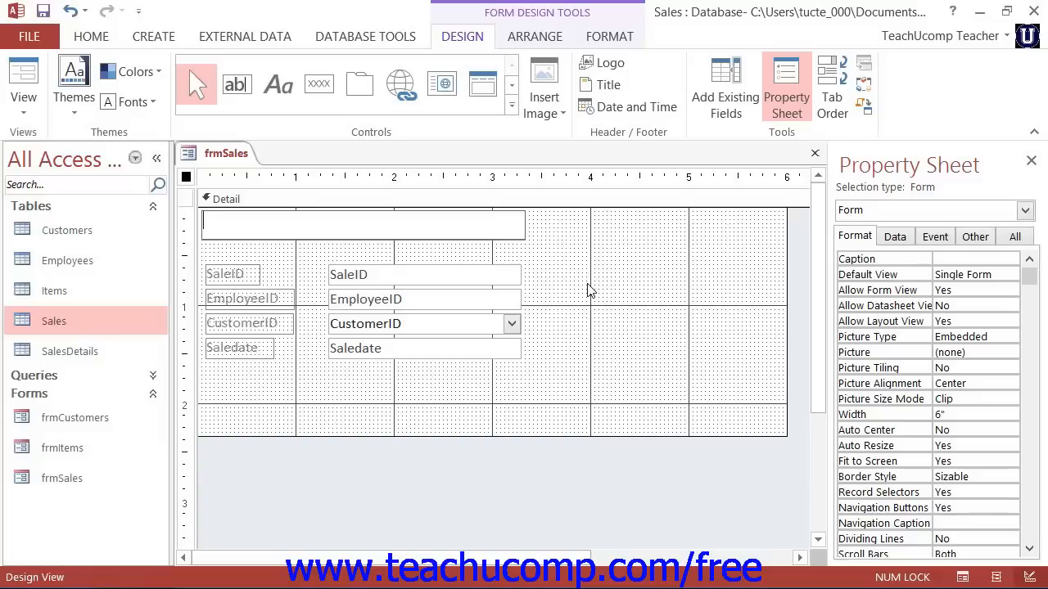
type("Sales Form")
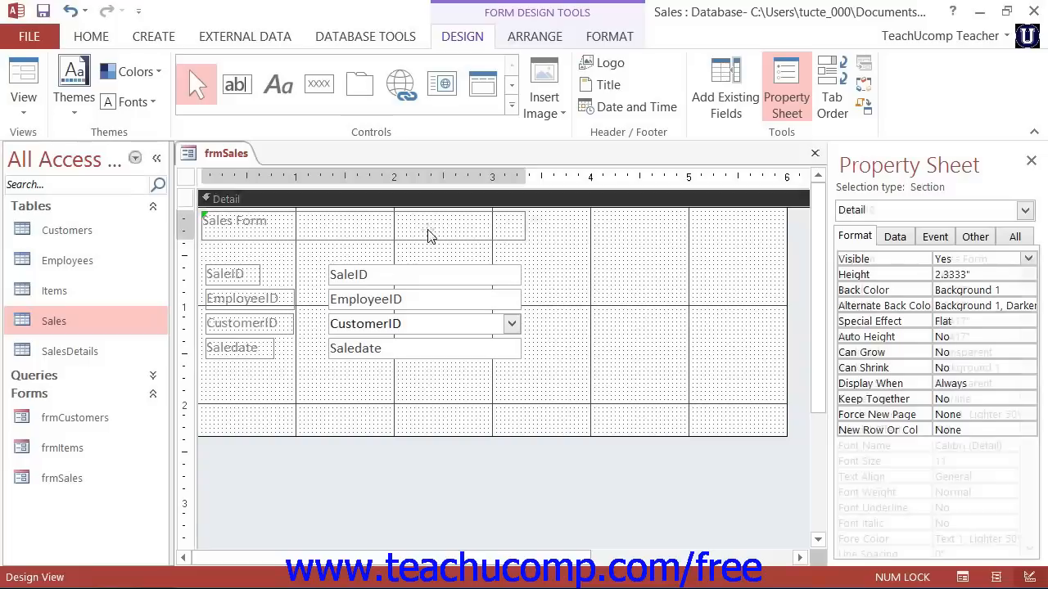
Append ' and Sales Details' to the label, then dismiss the unassociated-label warning
left_click(236, 221)
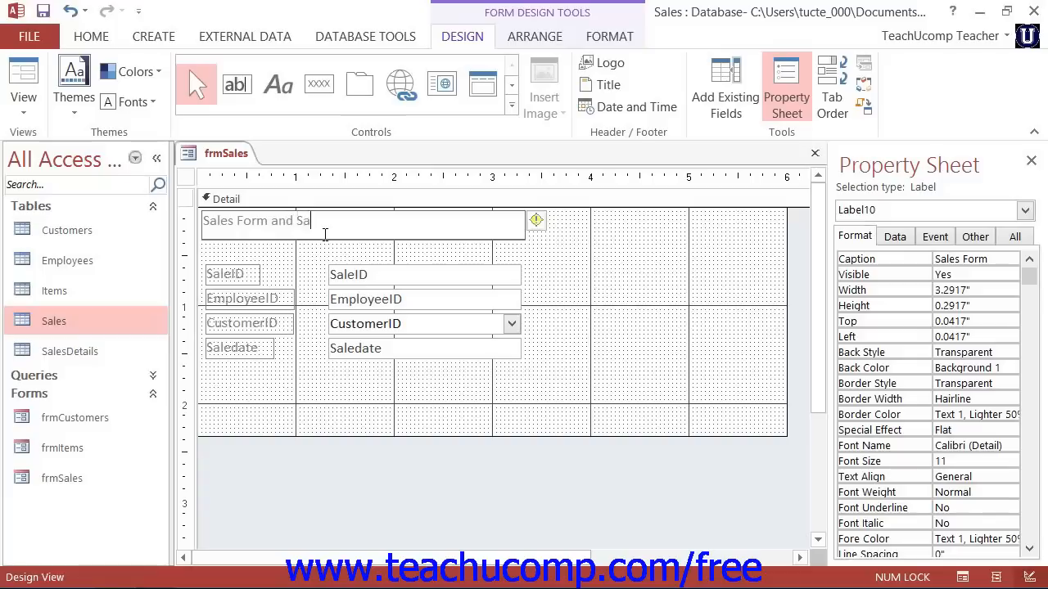
type("les De")
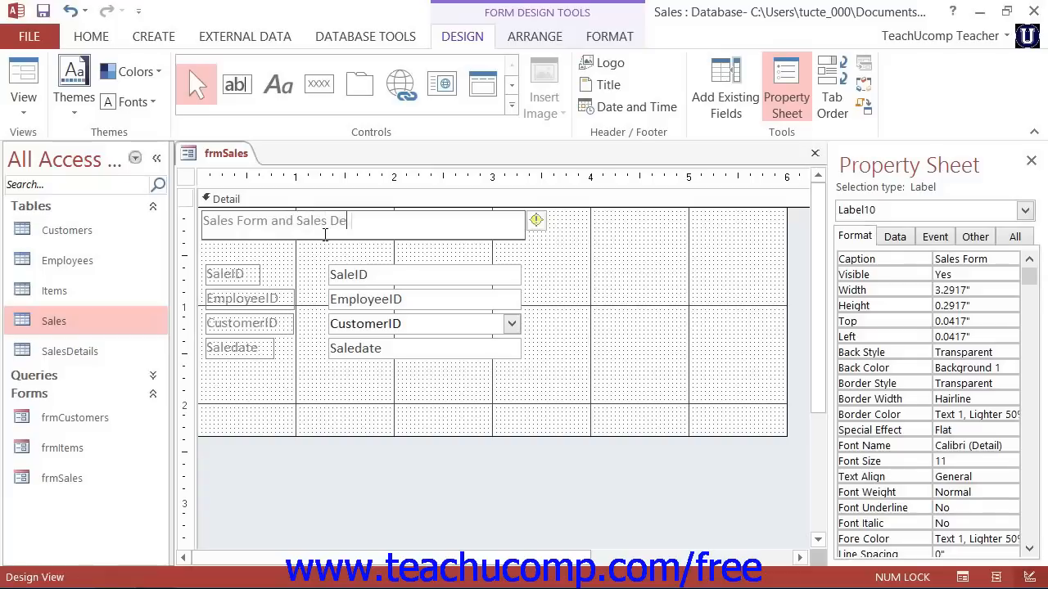
type("tails")
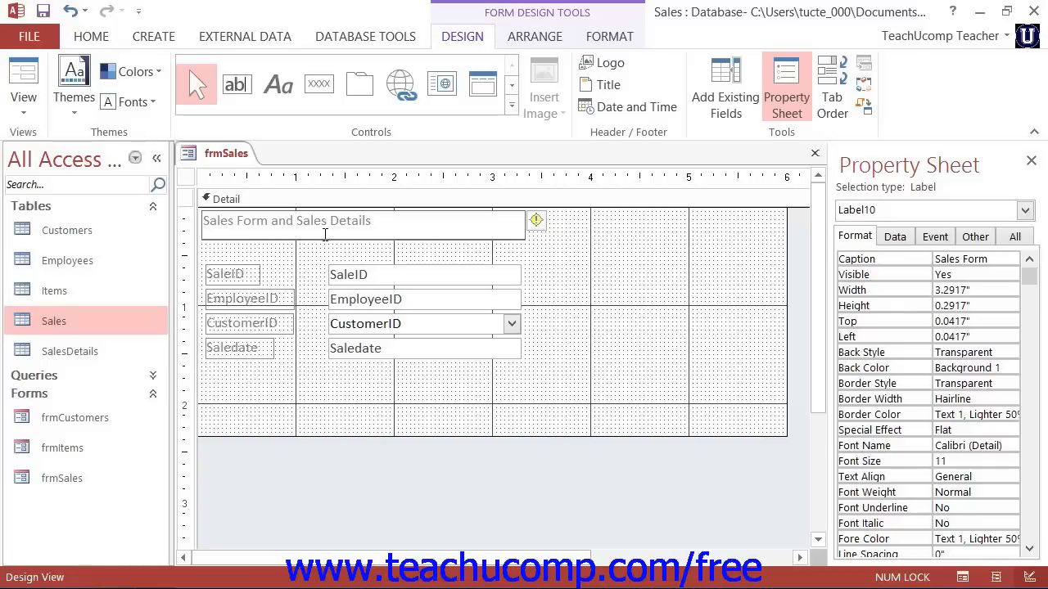
mouse_move(585, 288)
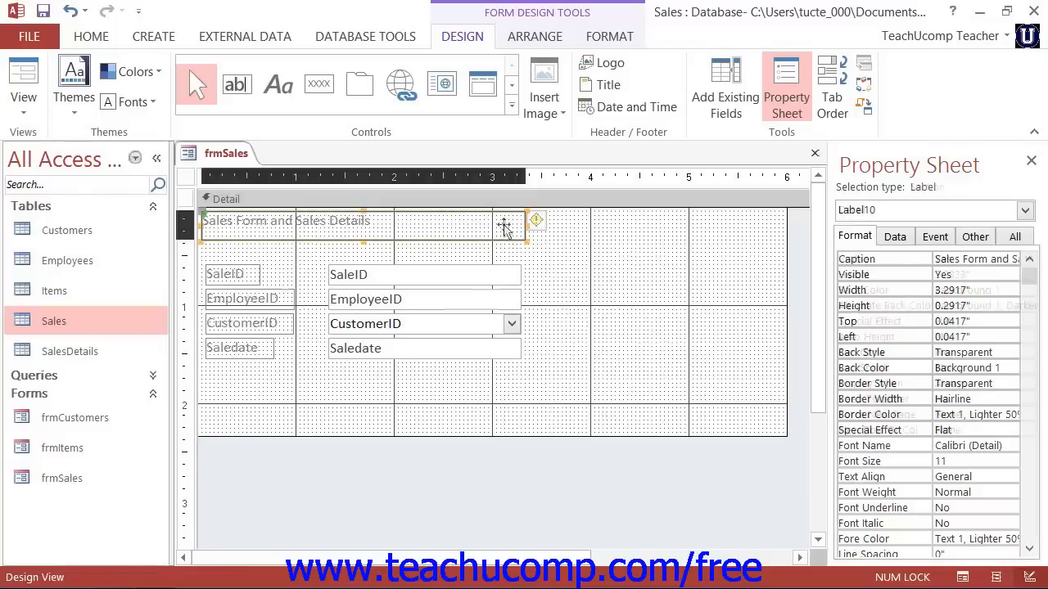
left_click(560, 223)
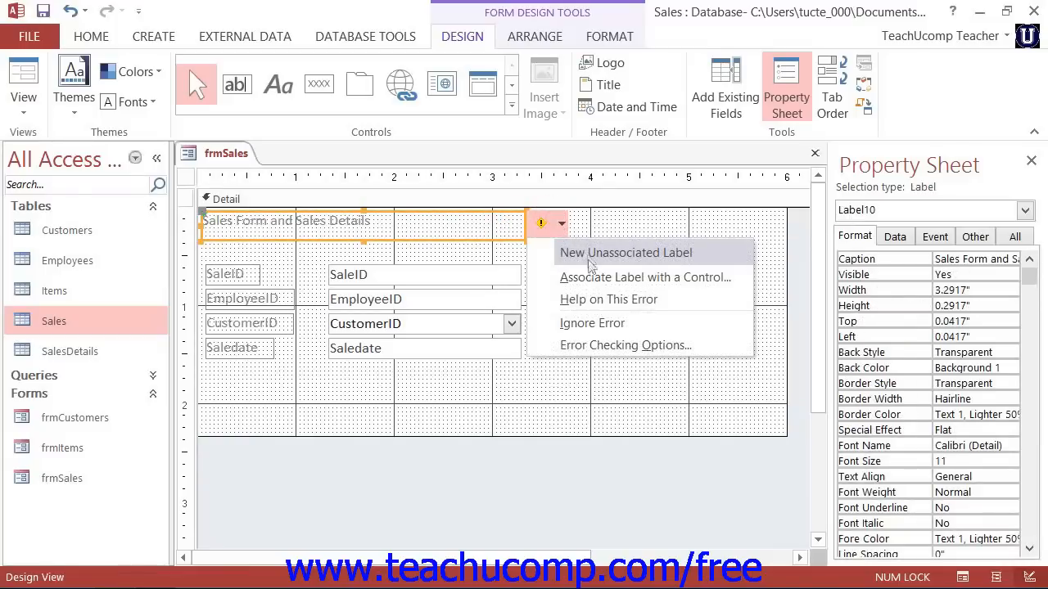
left_click(595, 248)
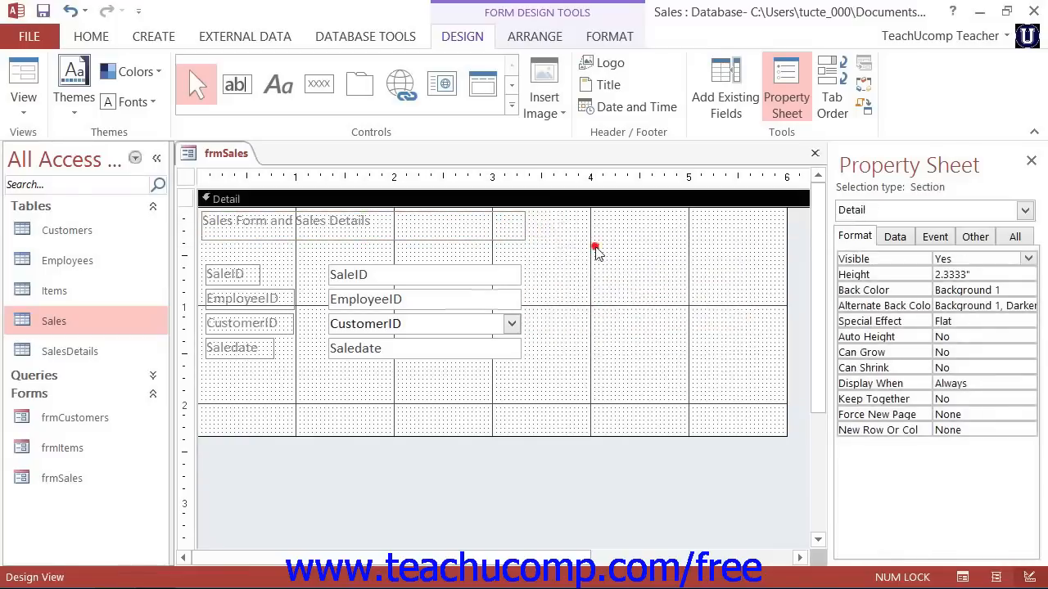